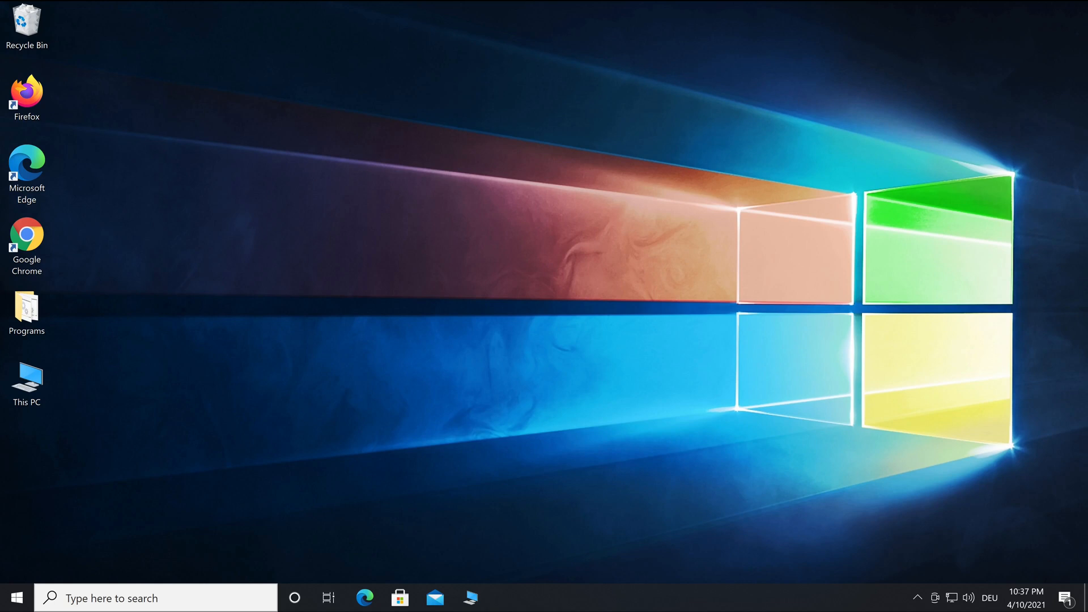
{"action": "mouse_move", "coordinate": [222, 415]}
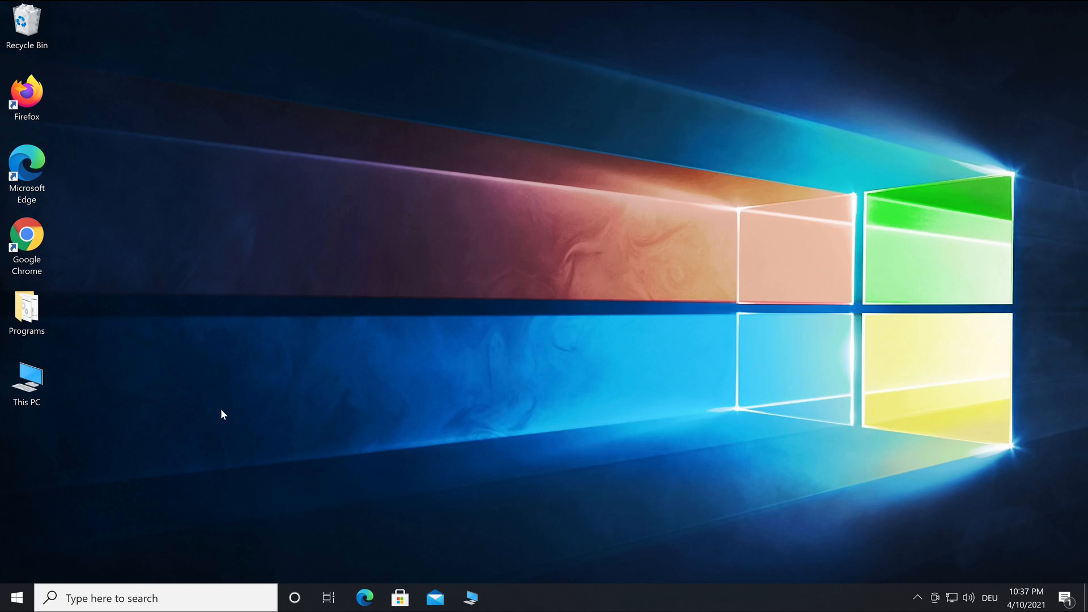
{"action": "mouse_move", "coordinate": [271, 367]}
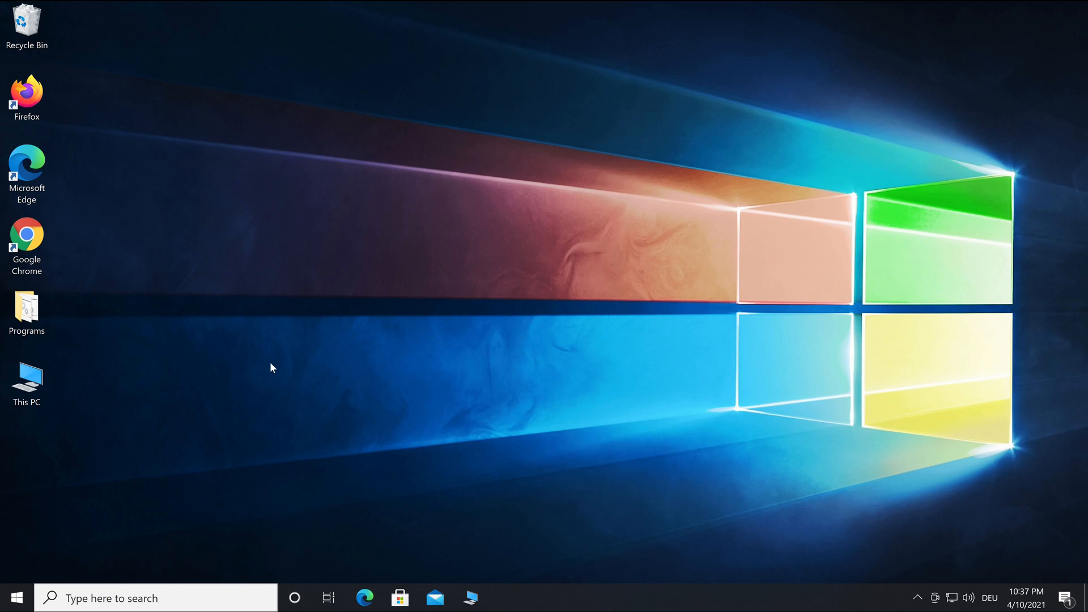
{"action": "mouse_move", "coordinate": [266, 275]}
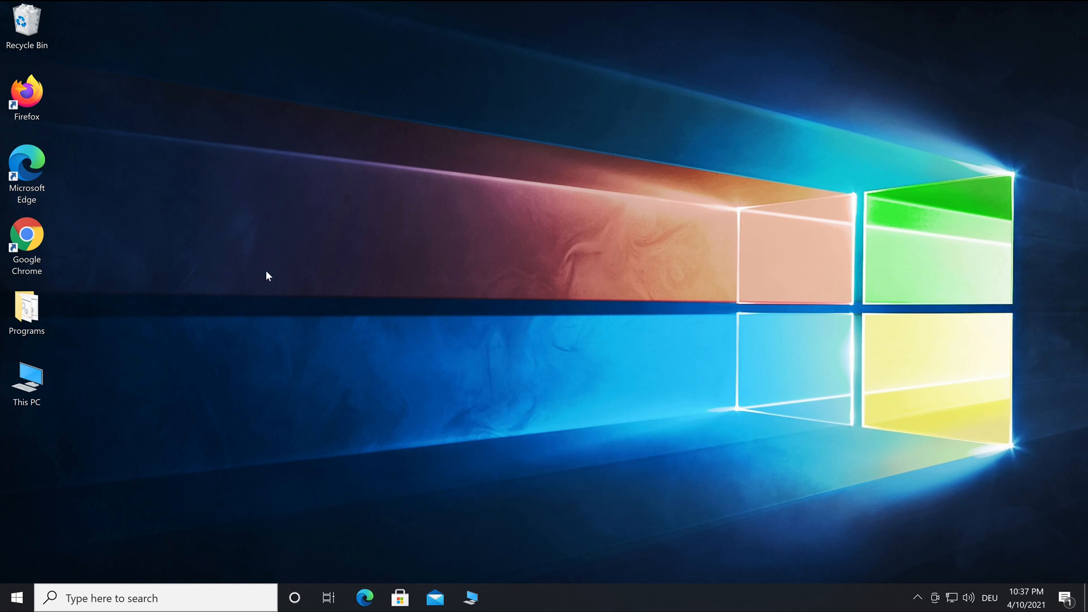
{"action": "mouse_move", "coordinate": [302, 275]}
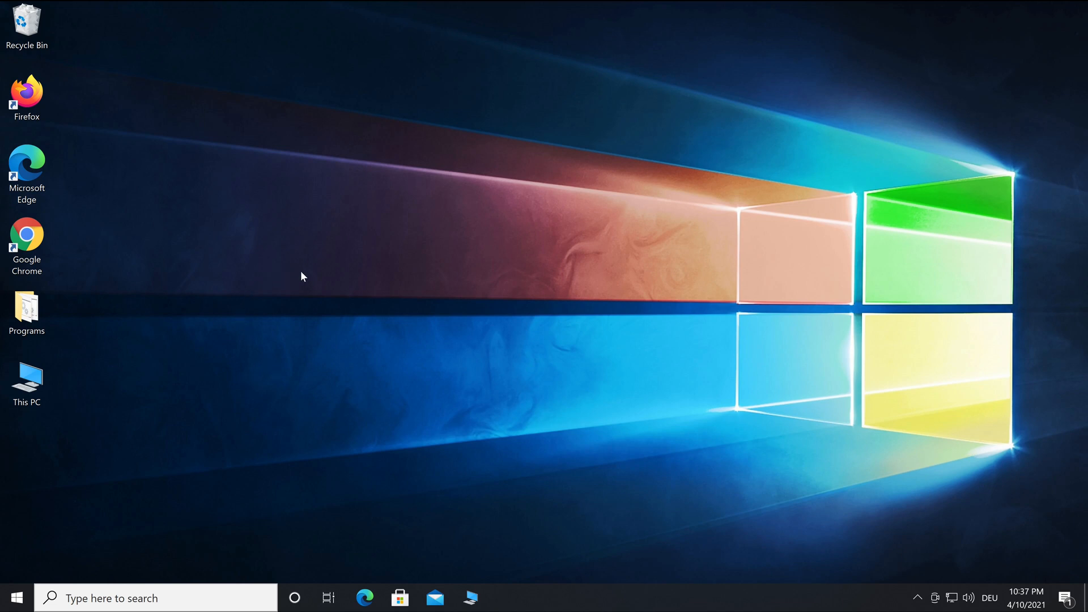
{"action": "mouse_move", "coordinate": [346, 264]}
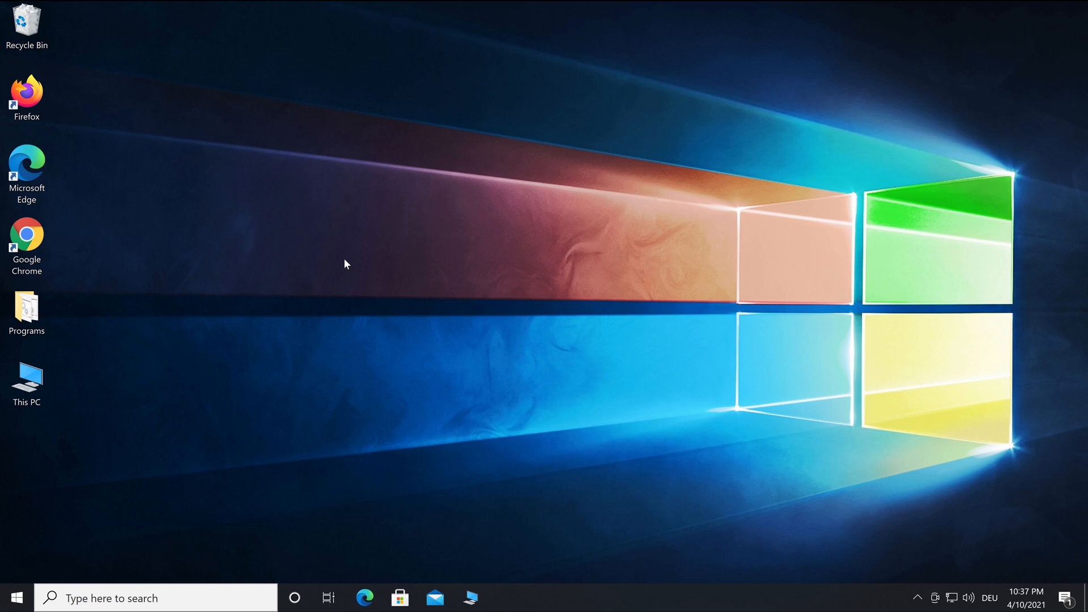
Step: Browse This PC in File Explorer and highlight the Local Disk (C:) drive
{"action": "left_click", "coordinate": [26, 378]}
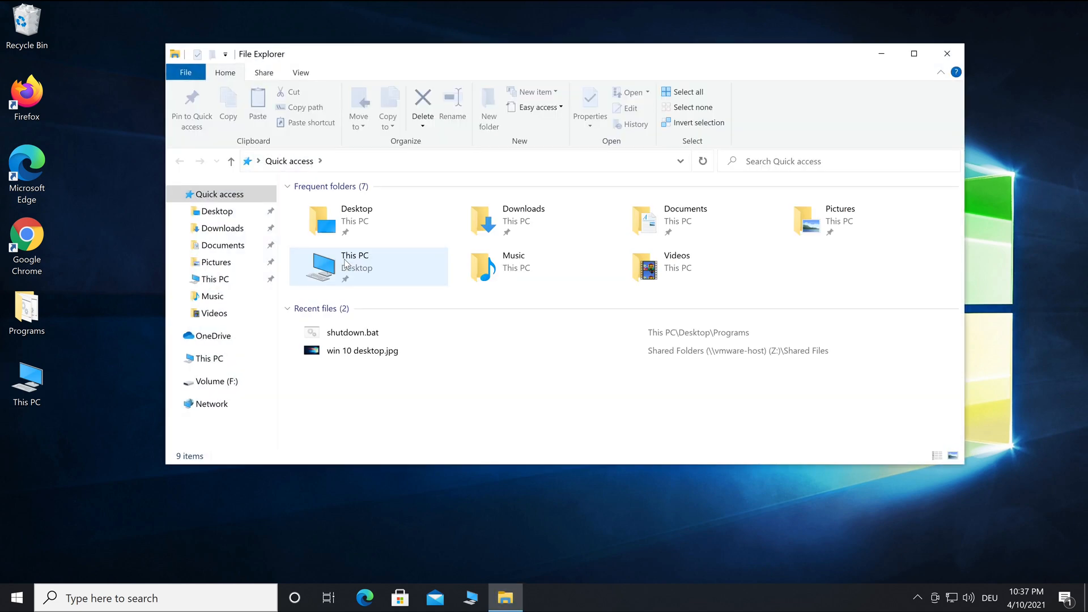
{"action": "left_click", "coordinate": [213, 358]}
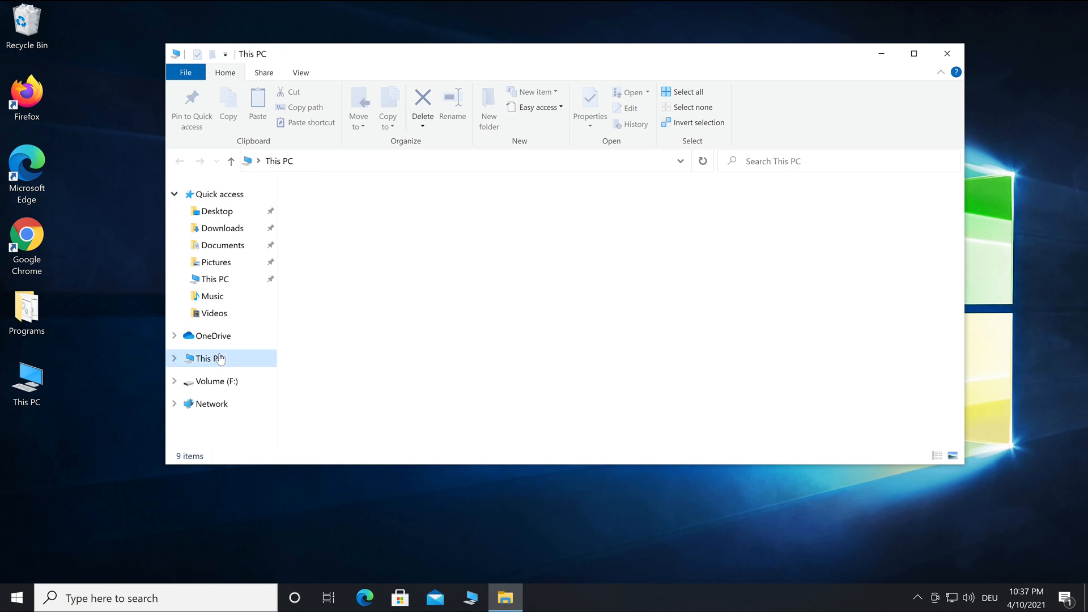
{"action": "left_click", "coordinate": [210, 358]}
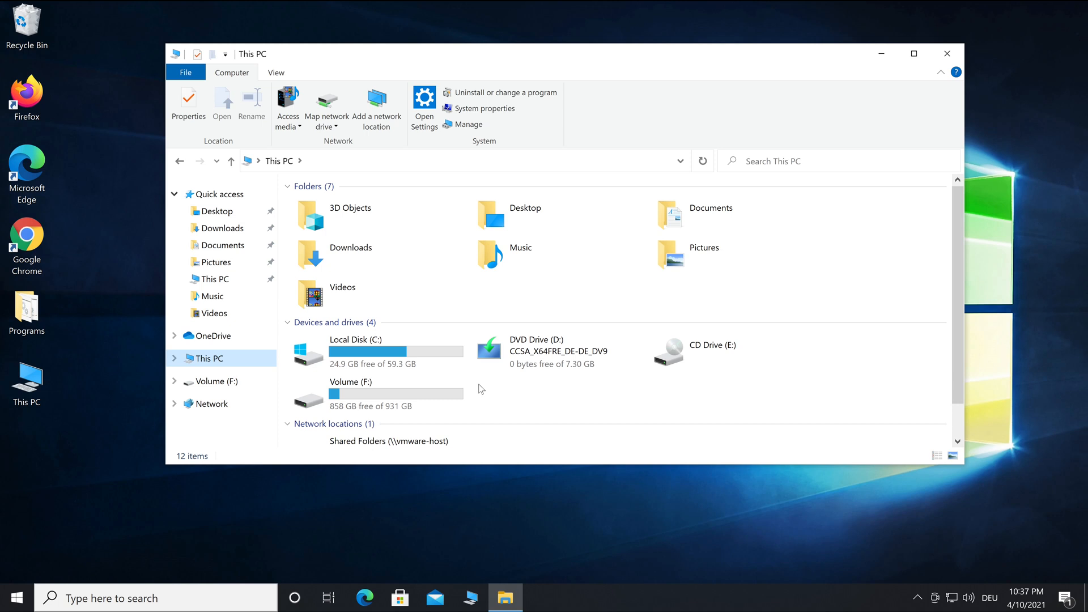
{"action": "left_click", "coordinate": [356, 350]}
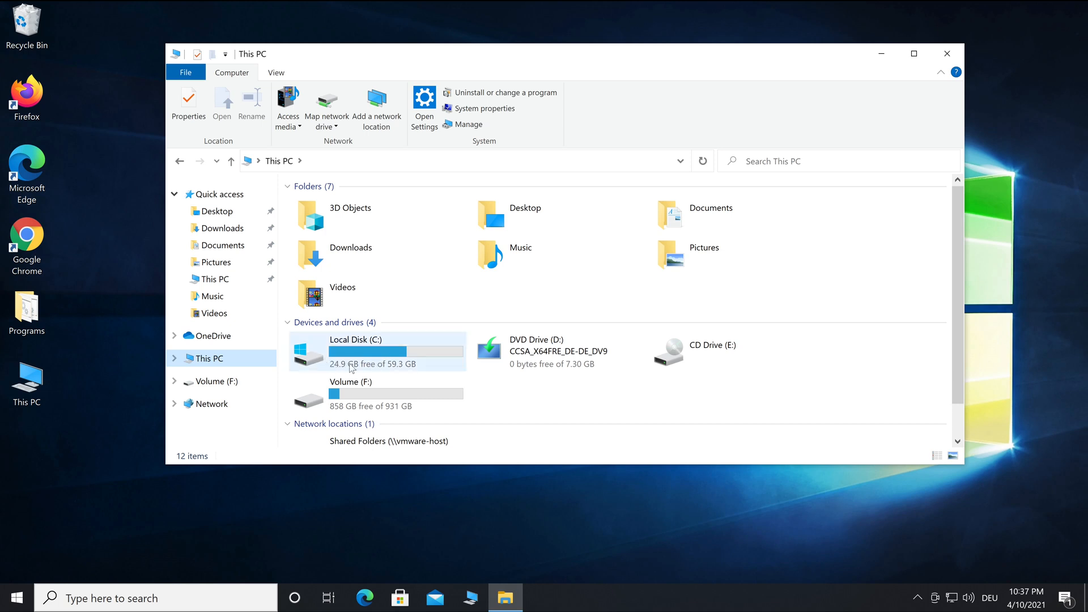
{"action": "mouse_move", "coordinate": [414, 371]}
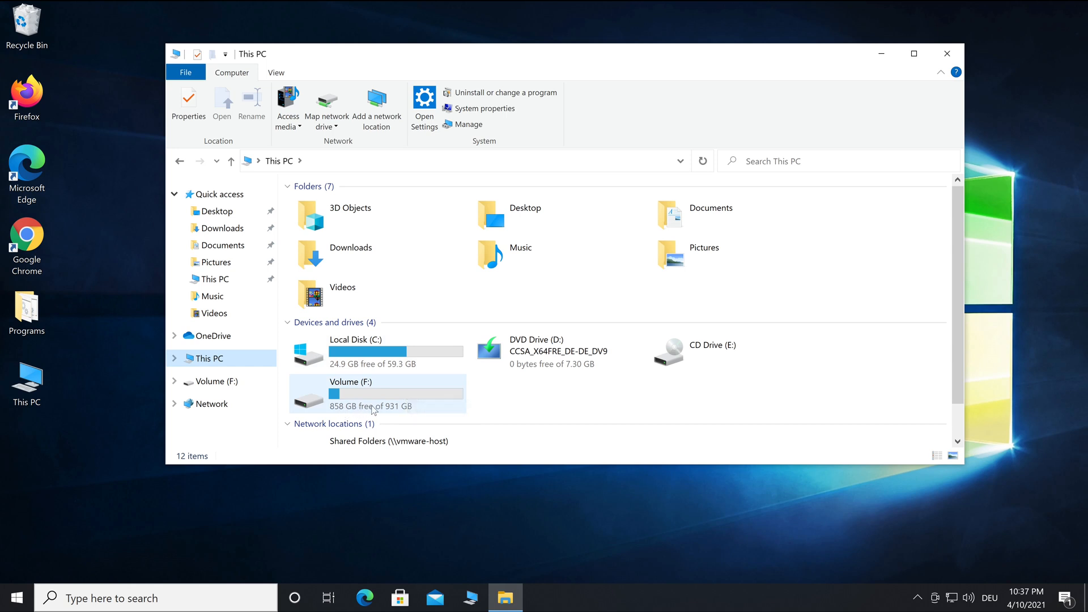
{"action": "mouse_move", "coordinate": [521, 415]}
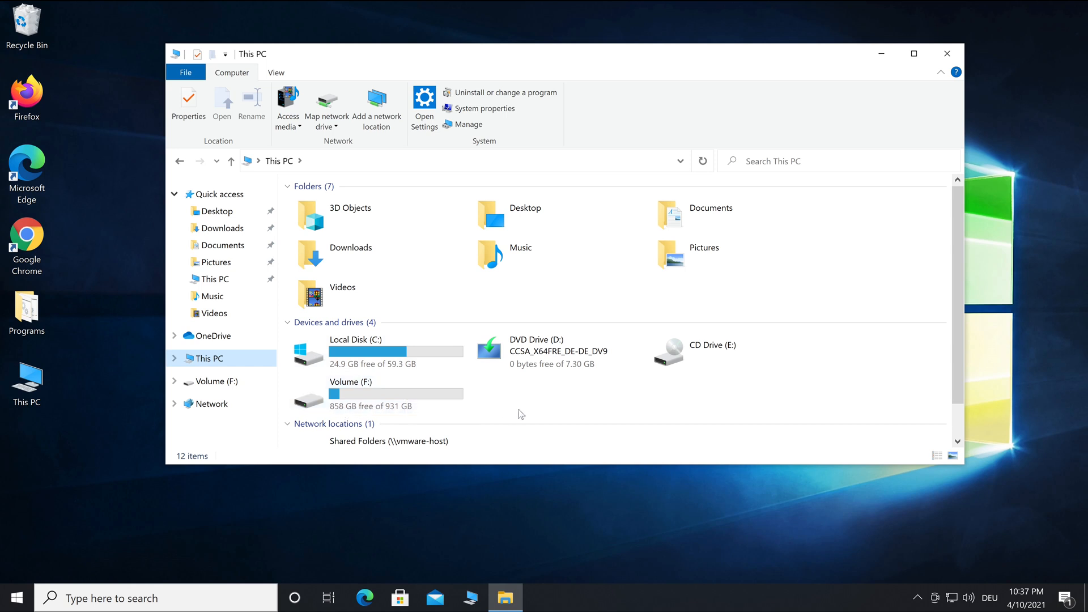
{"action": "mouse_move", "coordinate": [599, 399]}
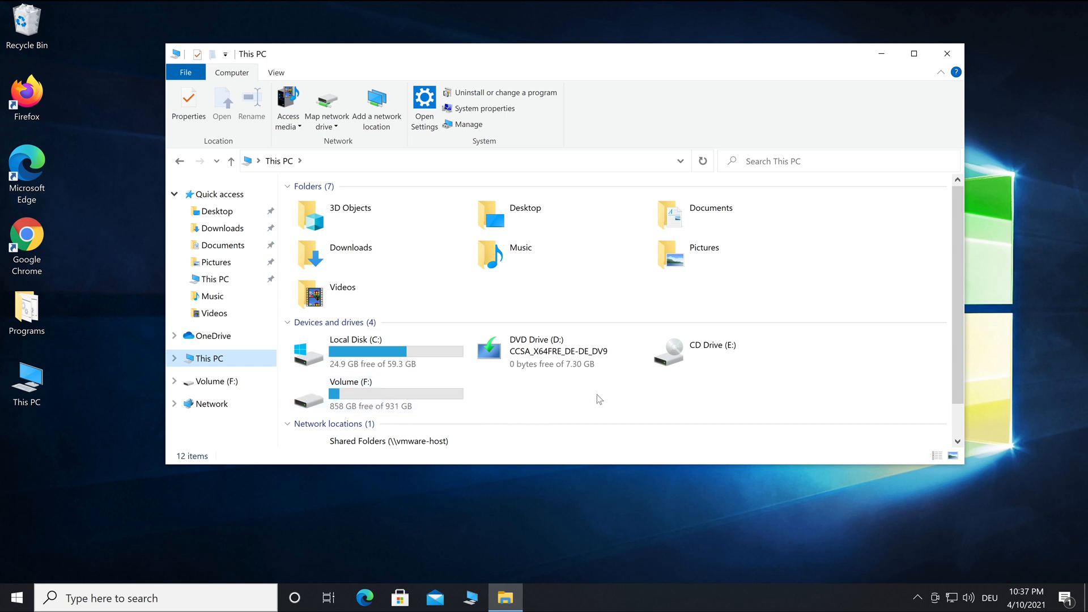
{"action": "mouse_move", "coordinate": [837, 98]}
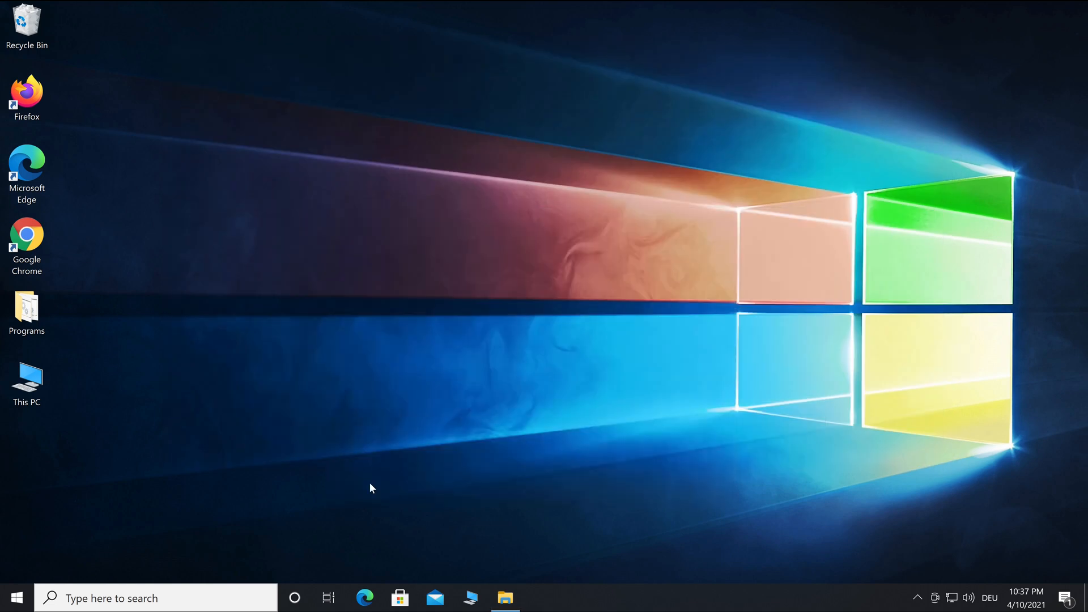
Step: Search Settings for 'bac' and go to Backup and Restore (Windows 7)
{"action": "type", "text": "bac"}
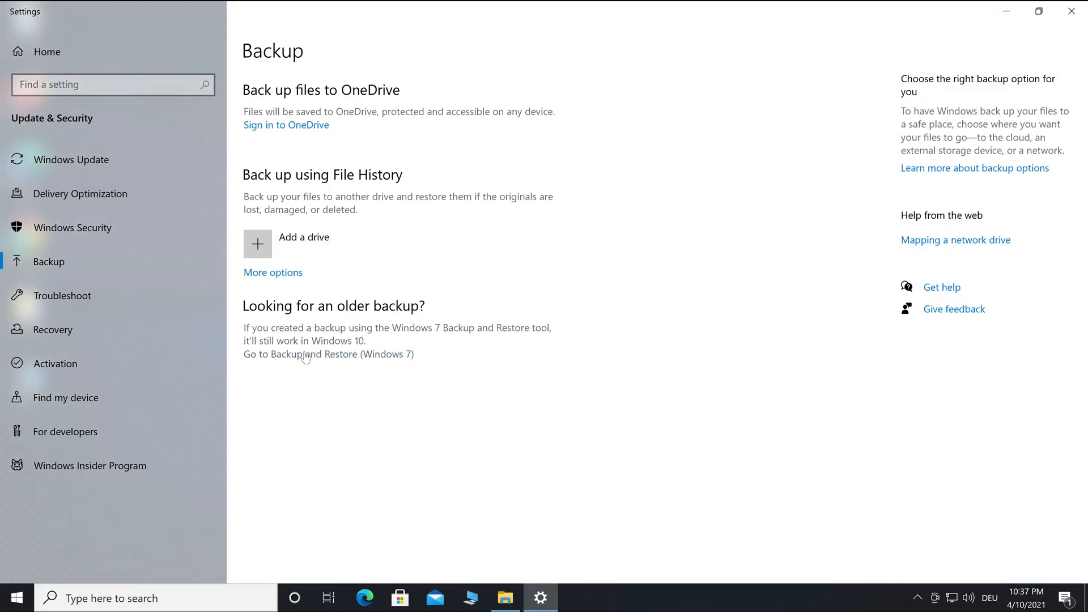
{"action": "left_click", "coordinate": [328, 354]}
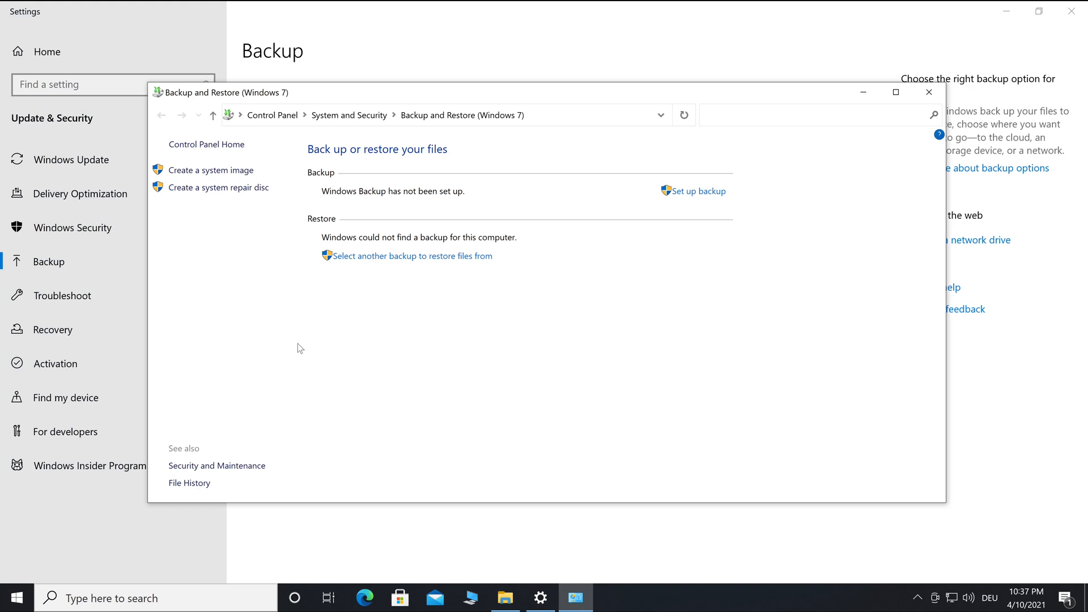
Step: Create a system image of the system drives on Volume (F:) and start the backup
{"action": "left_click", "coordinate": [210, 170]}
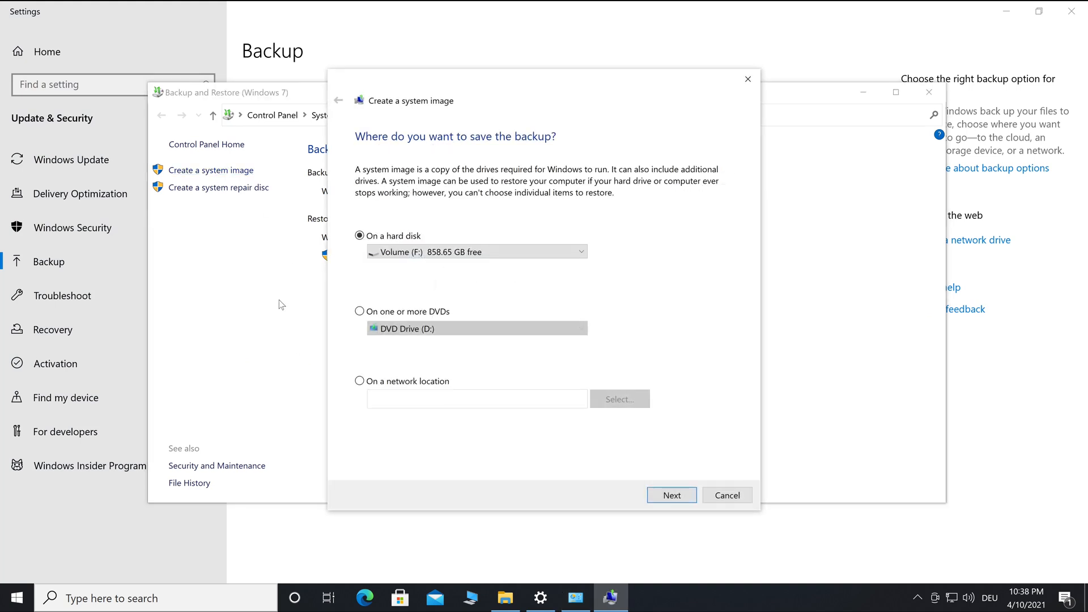
{"action": "mouse_move", "coordinate": [460, 284]}
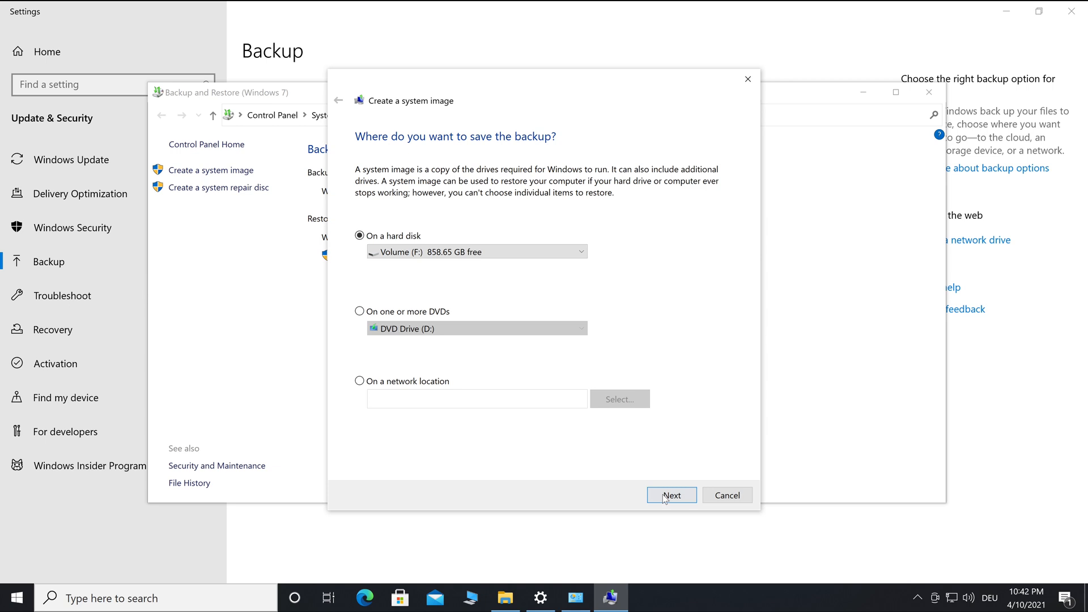
{"action": "left_click", "coordinate": [671, 495]}
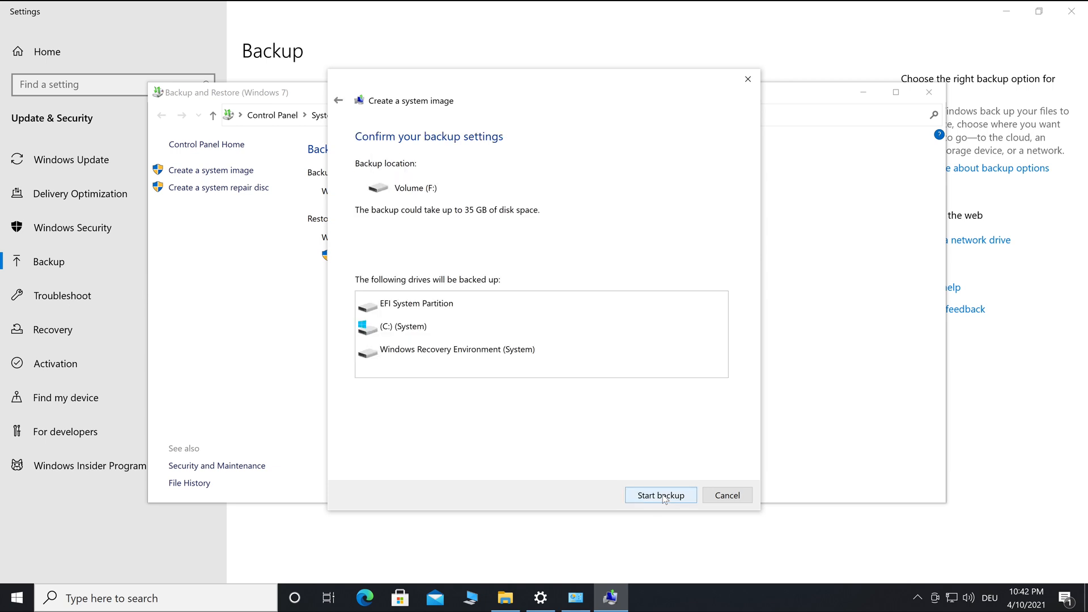
{"action": "left_click", "coordinate": [659, 494]}
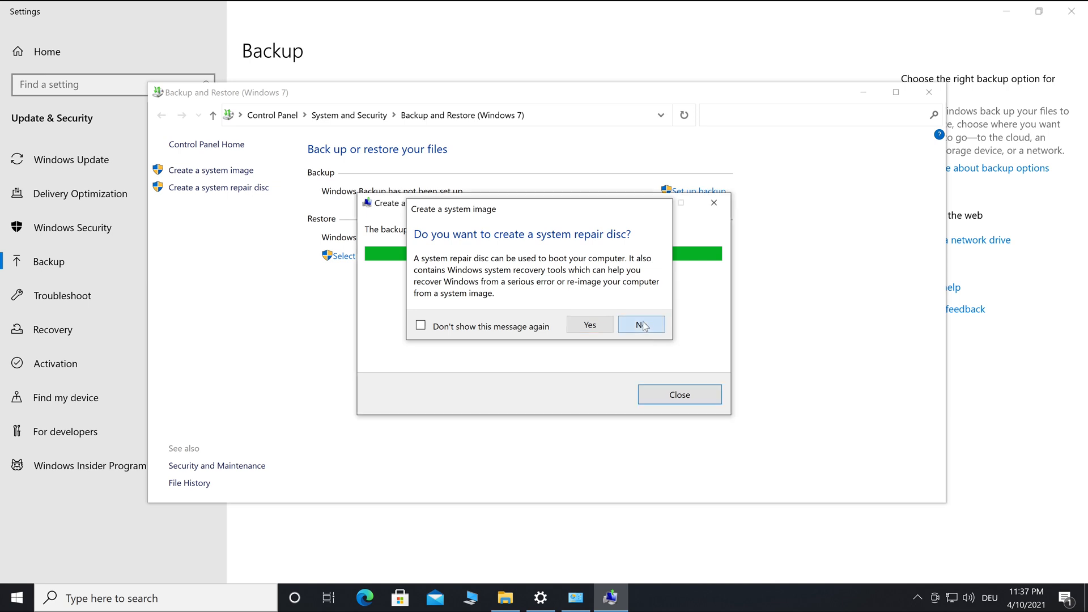
Step: Decline the system repair disc and close the backup completed notice
{"action": "left_click", "coordinate": [640, 324]}
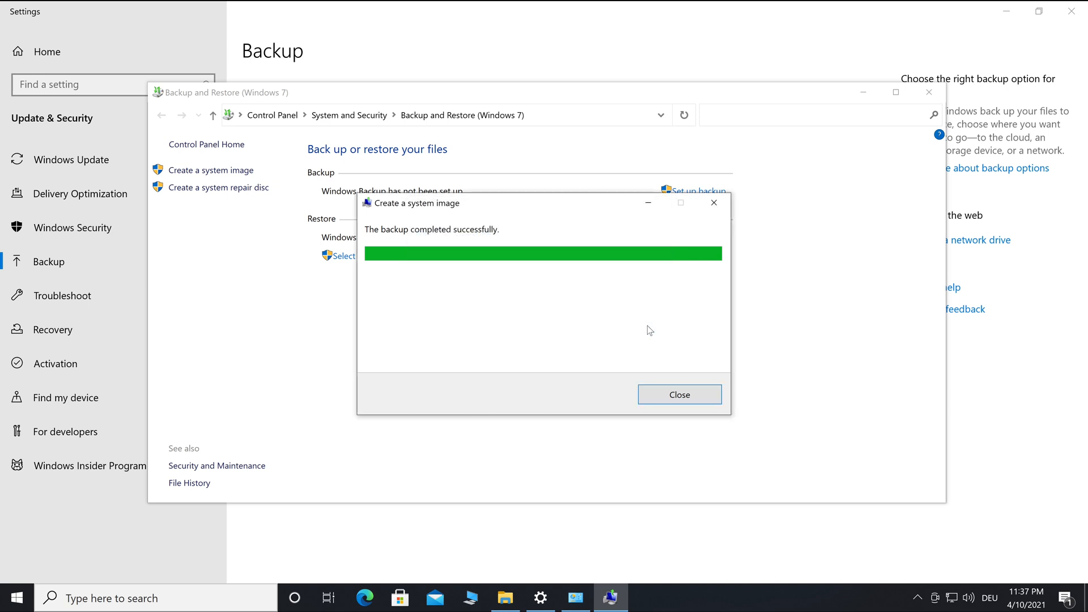
{"action": "mouse_move", "coordinate": [648, 341]}
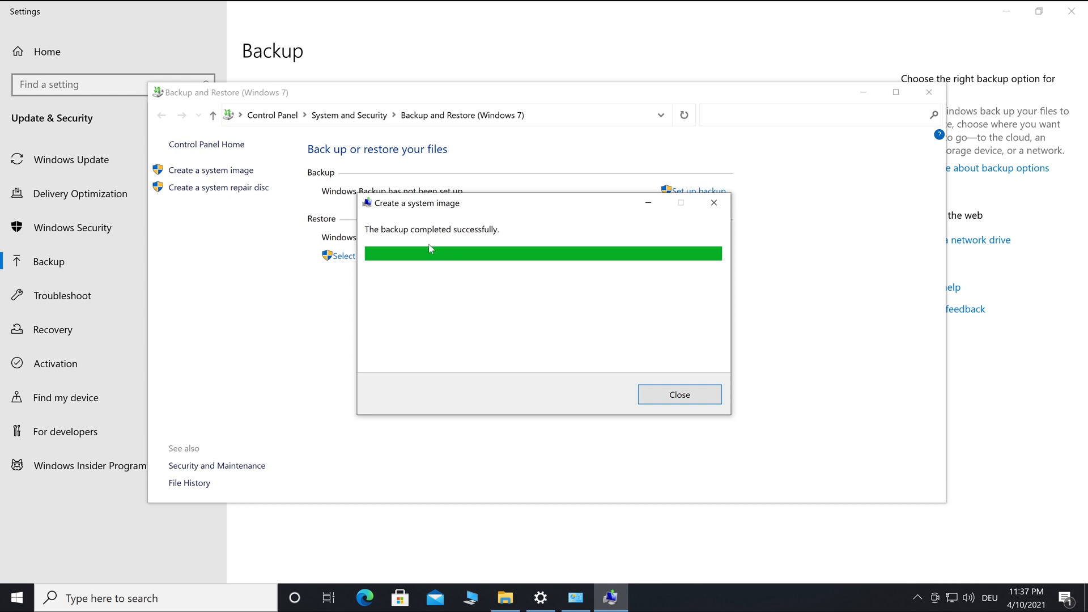
{"action": "mouse_move", "coordinate": [527, 248]}
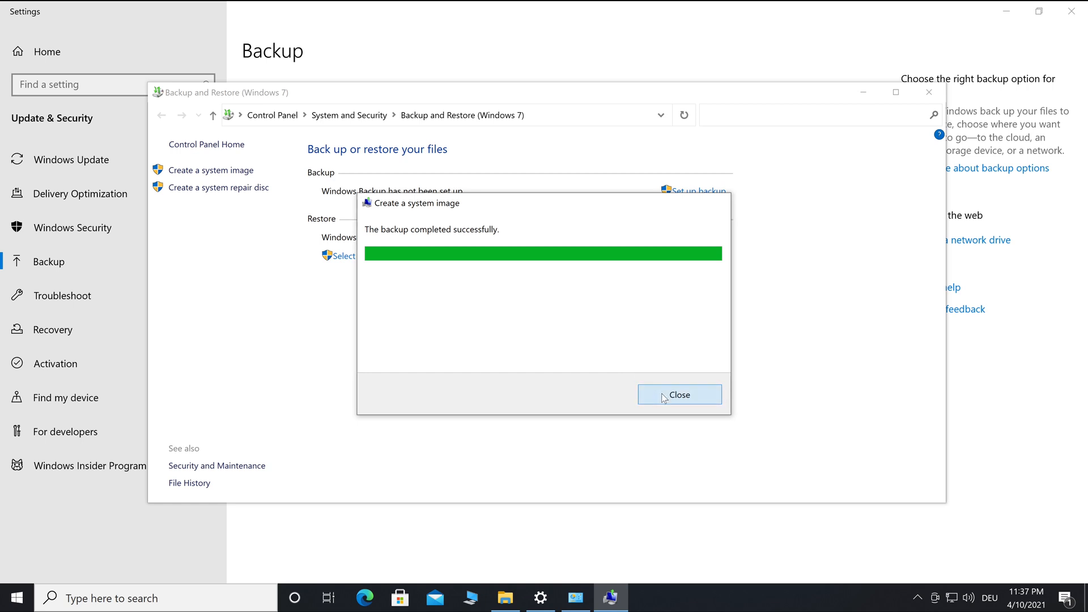
{"action": "left_click", "coordinate": [678, 394]}
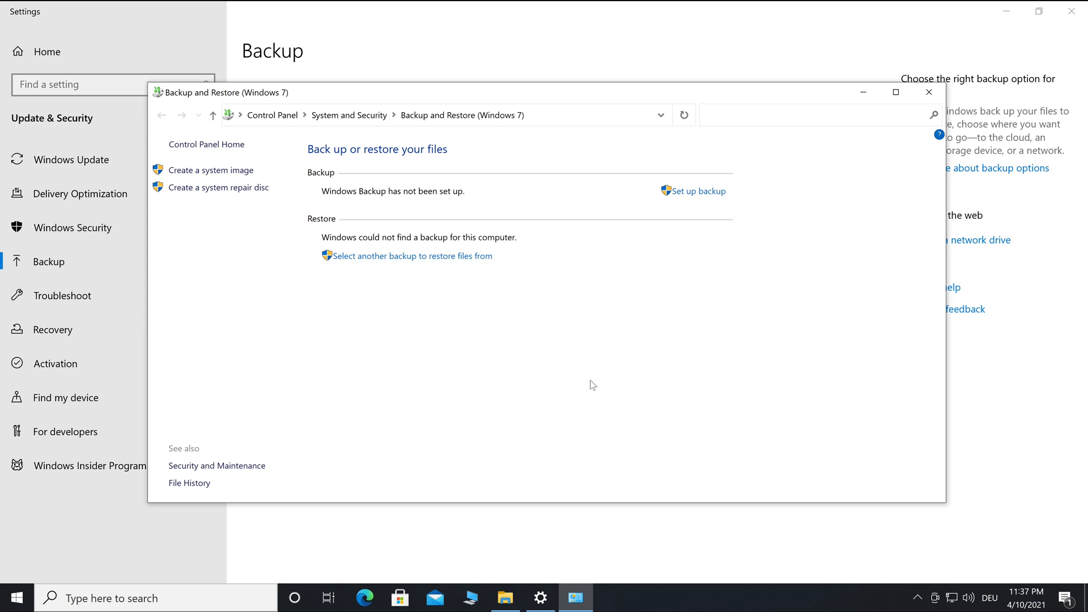
{"action": "mouse_move", "coordinate": [340, 352]}
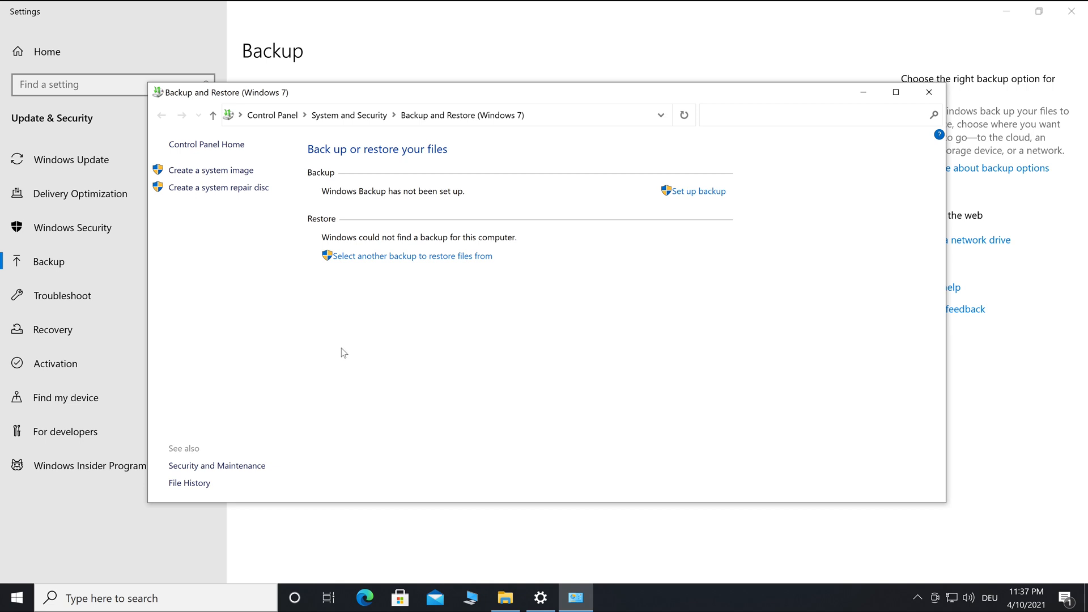
{"action": "mouse_move", "coordinate": [52, 328]}
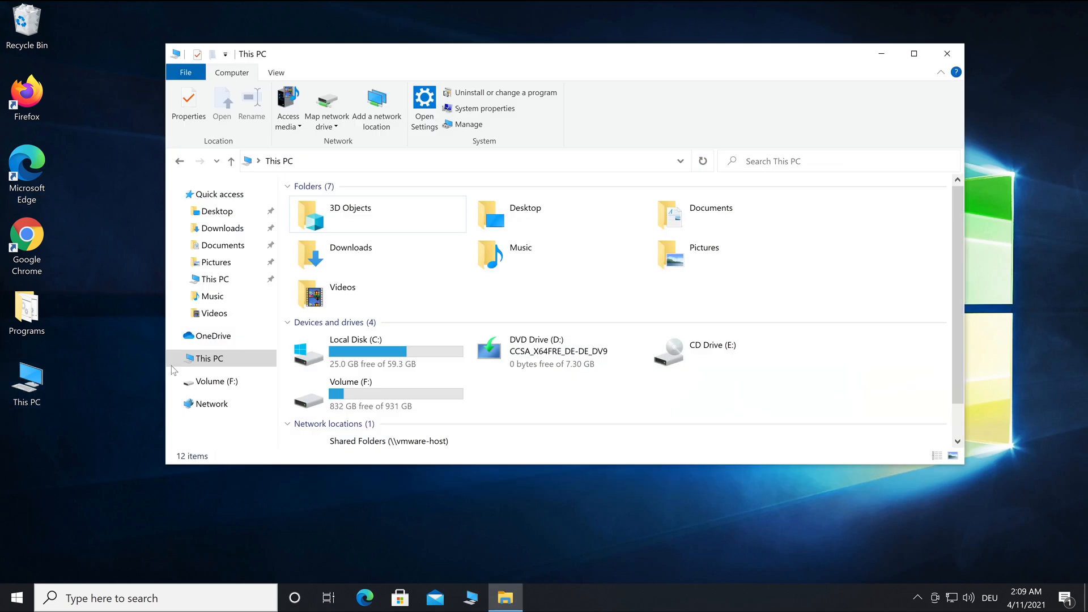
Step: Open Volume (F:) and select the WindowsImageBackup folder it now contains
{"action": "double_click", "coordinate": [351, 380]}
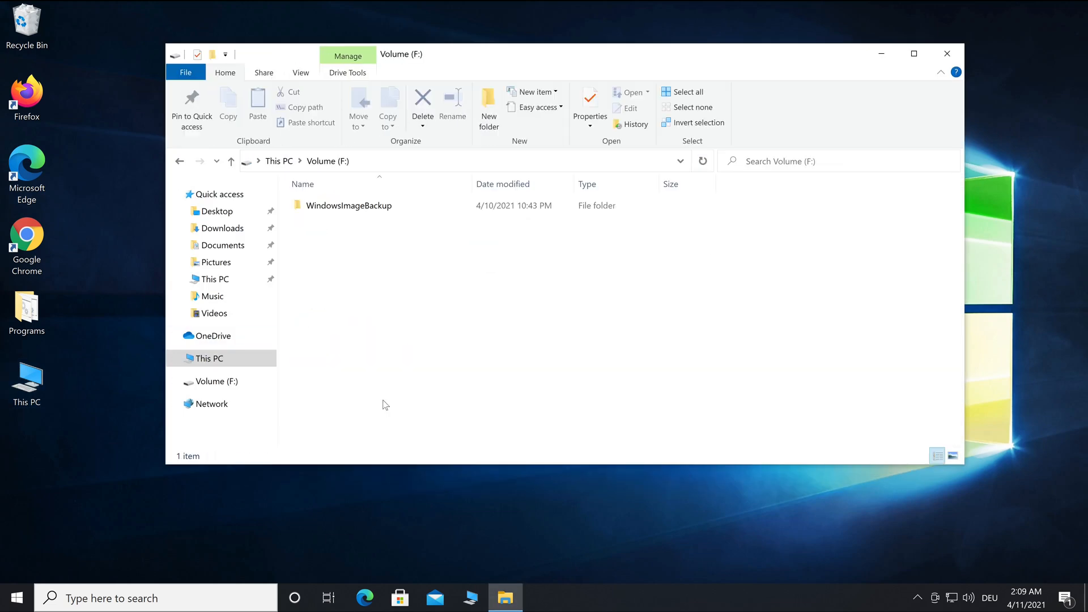
{"action": "left_click", "coordinate": [349, 205]}
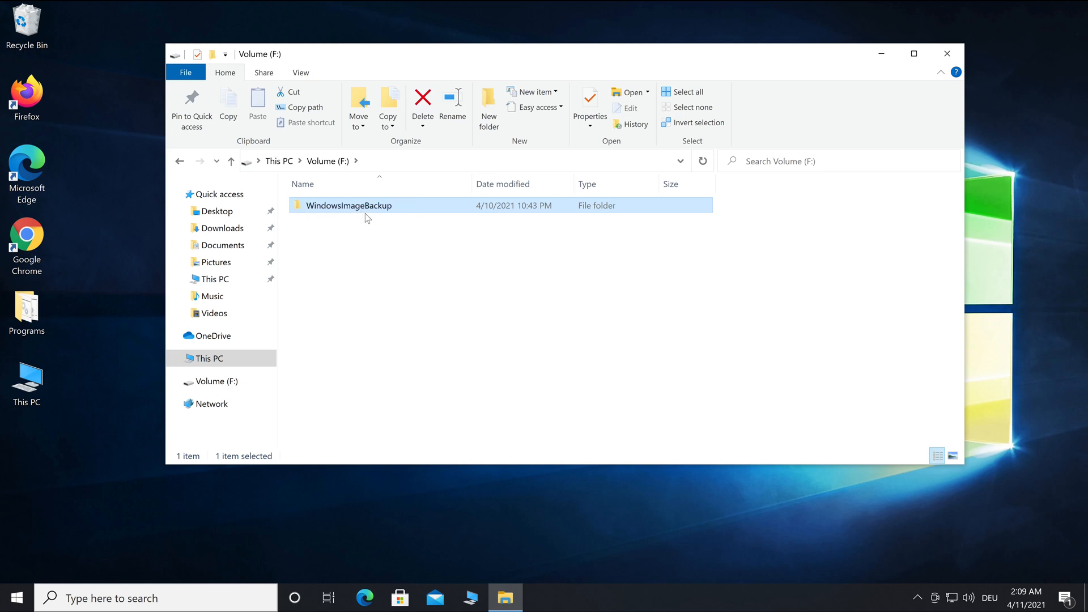
{"action": "mouse_move", "coordinate": [327, 324]}
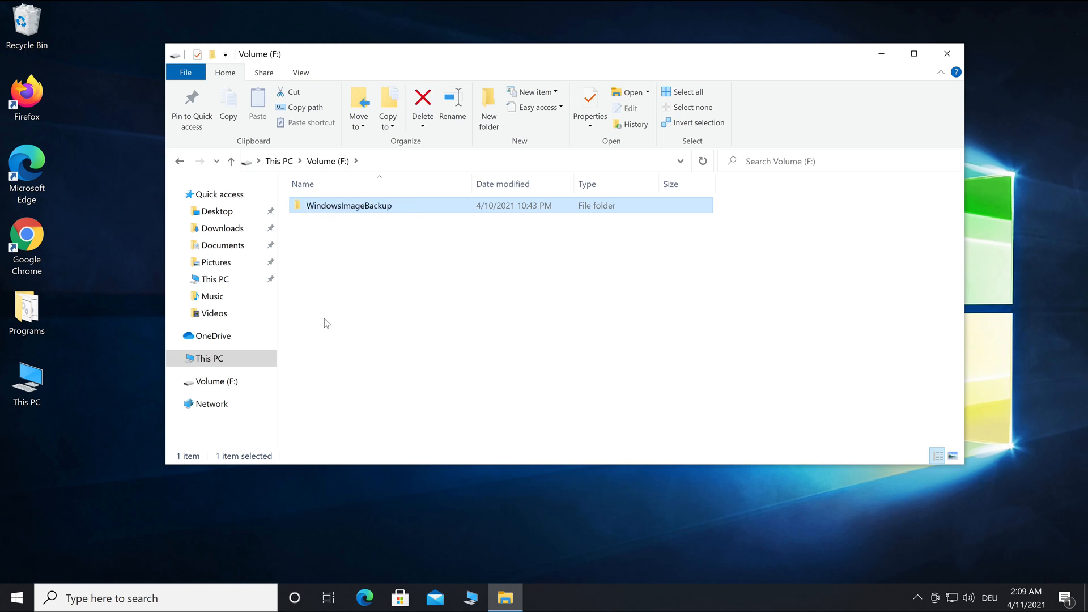
{"action": "left_click", "coordinate": [26, 312]}
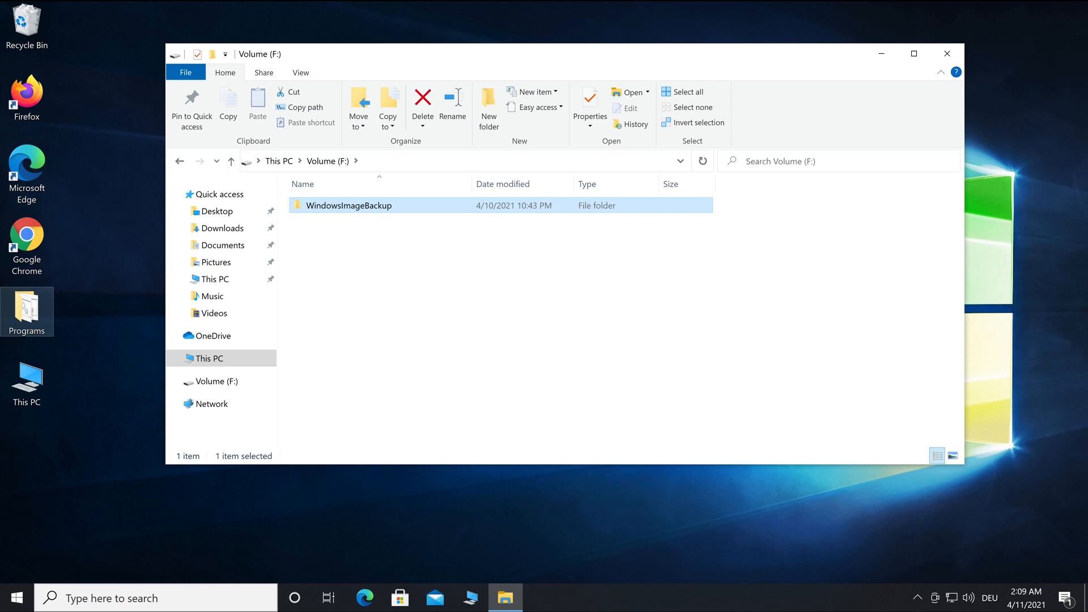